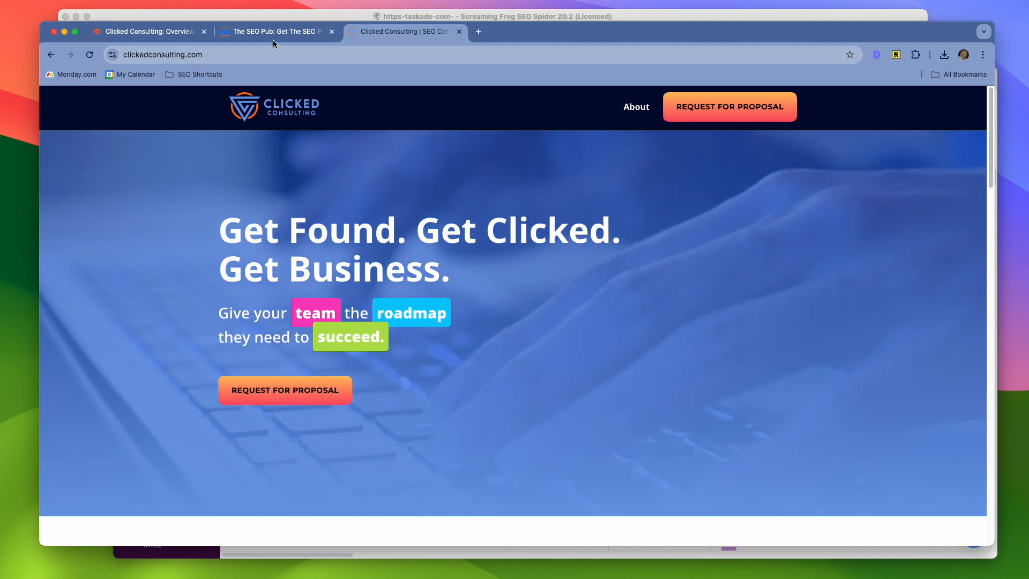
Switch from the Clicked Consulting site to The SEO Pub homepage tab.
left_click(275, 31)
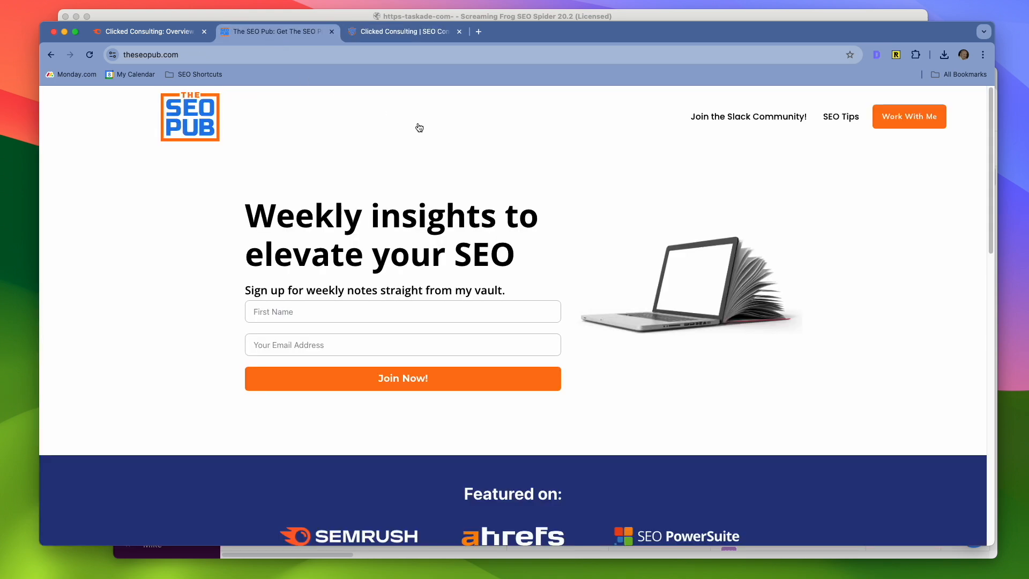
mouse_move(483, 161)
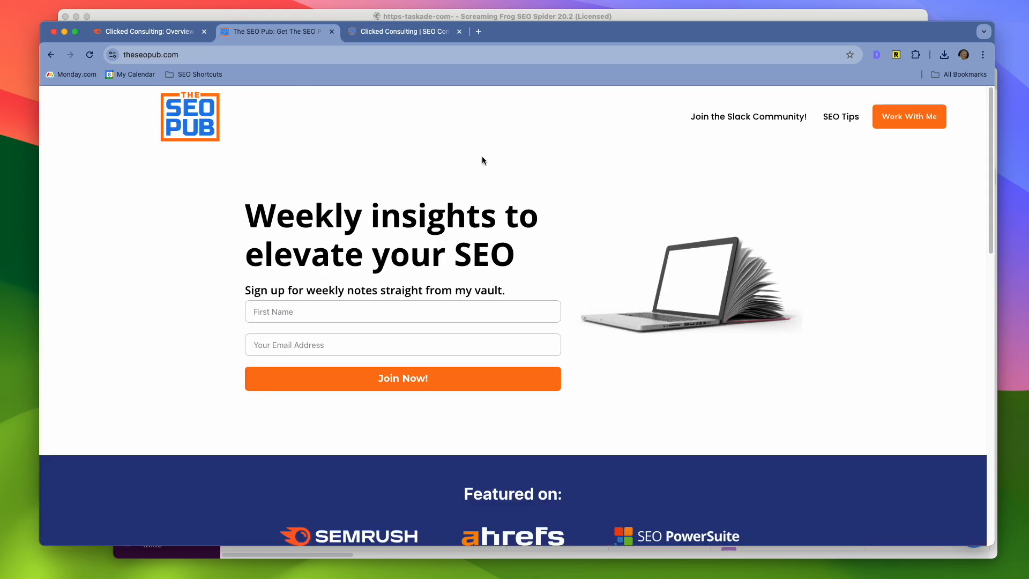
left_click(404, 31)
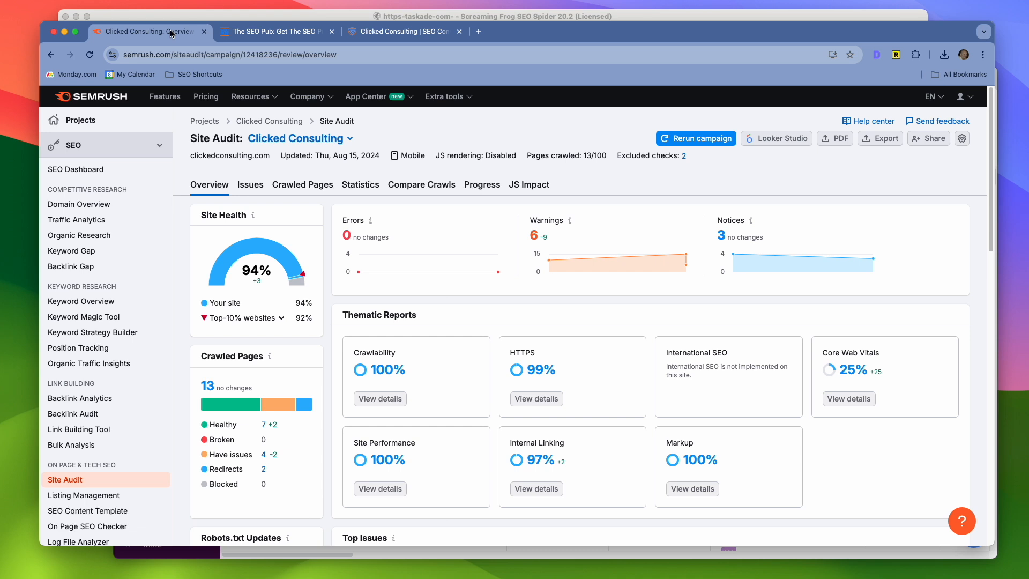
mouse_move(320, 234)
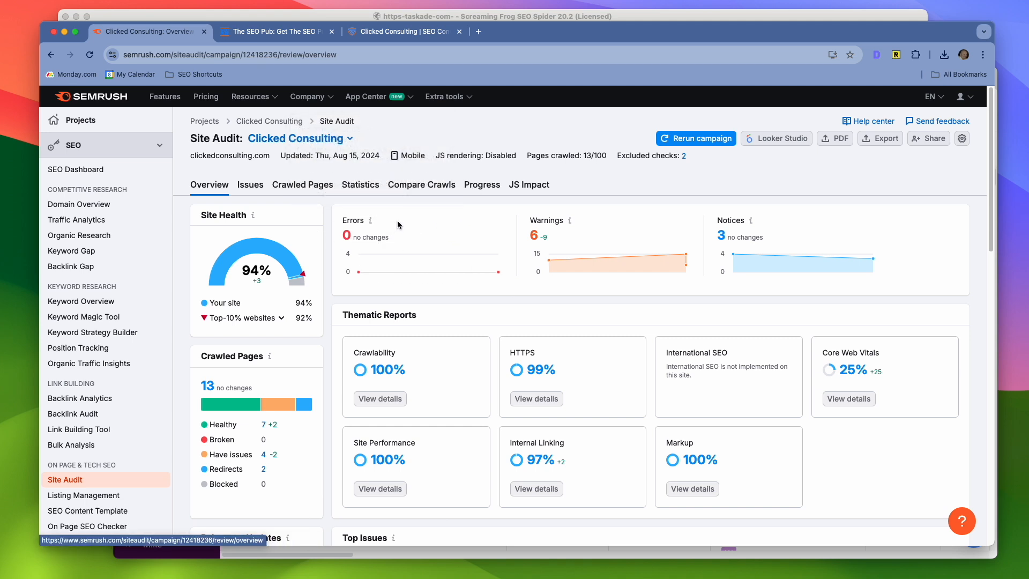
mouse_move(727, 223)
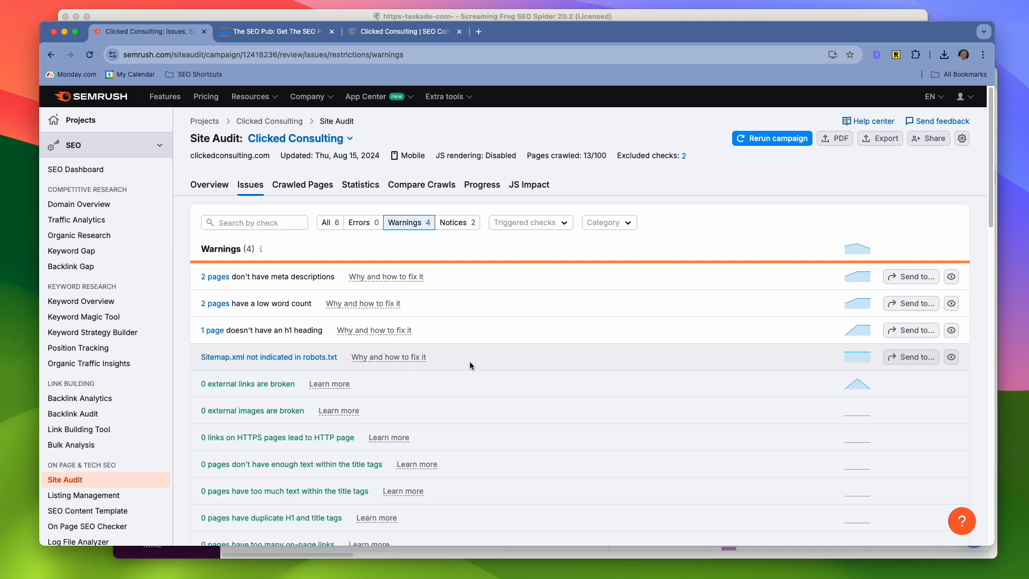
mouse_move(519, 356)
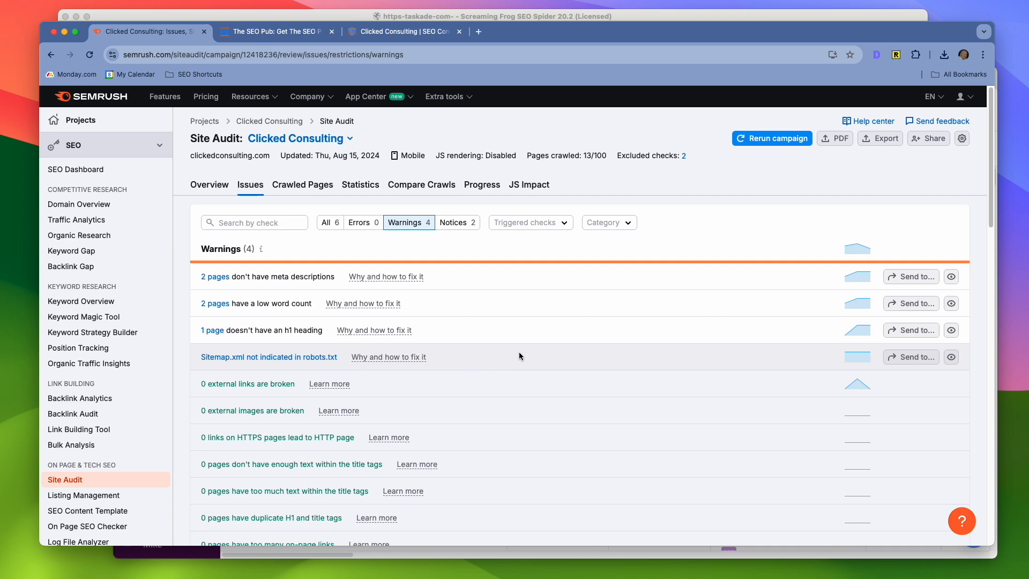
Narrow the Clicked Consulting Site Audit issues to the four warnings.
scroll("down", 3)
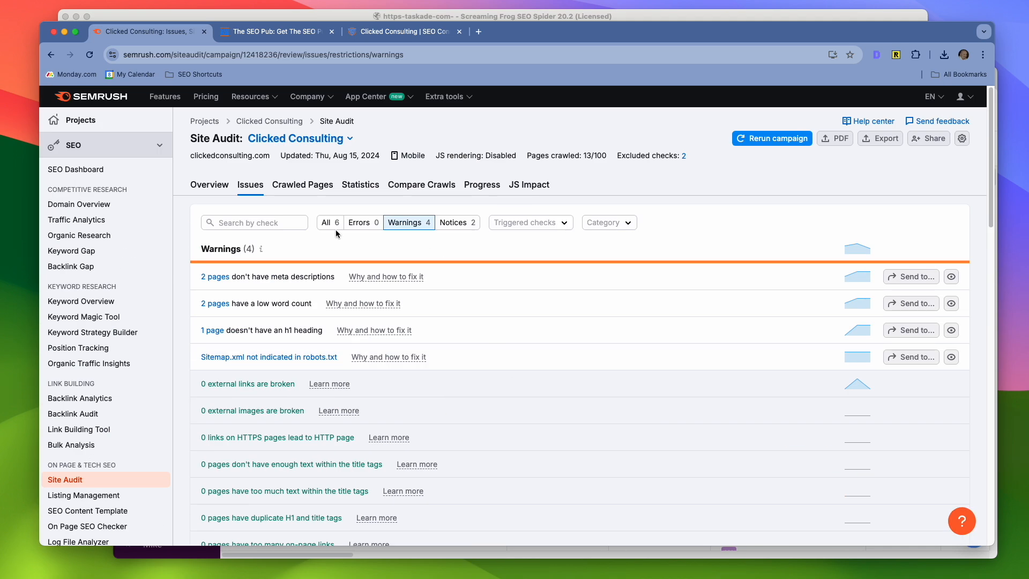
left_click(209, 185)
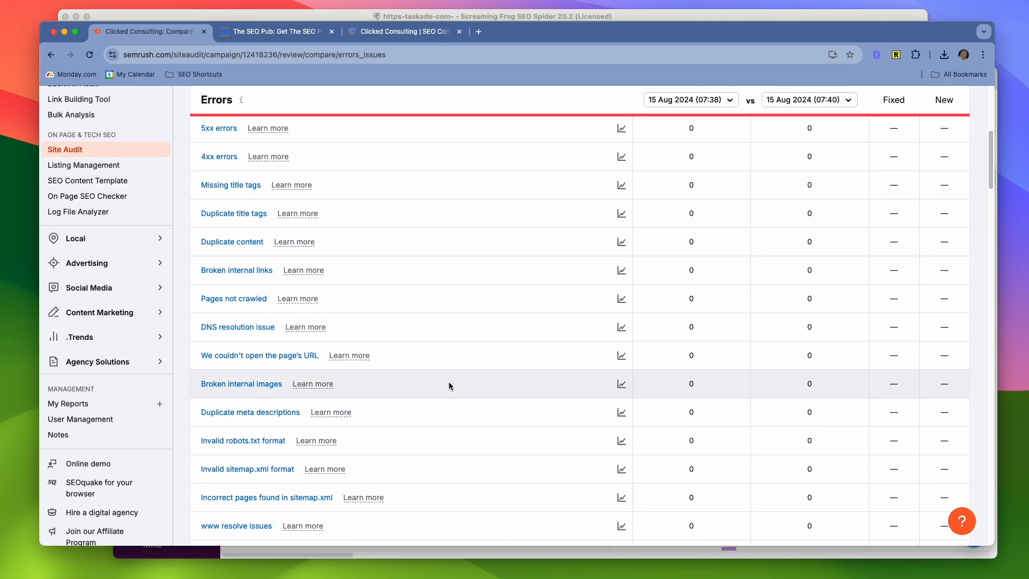
scroll("down", 3)
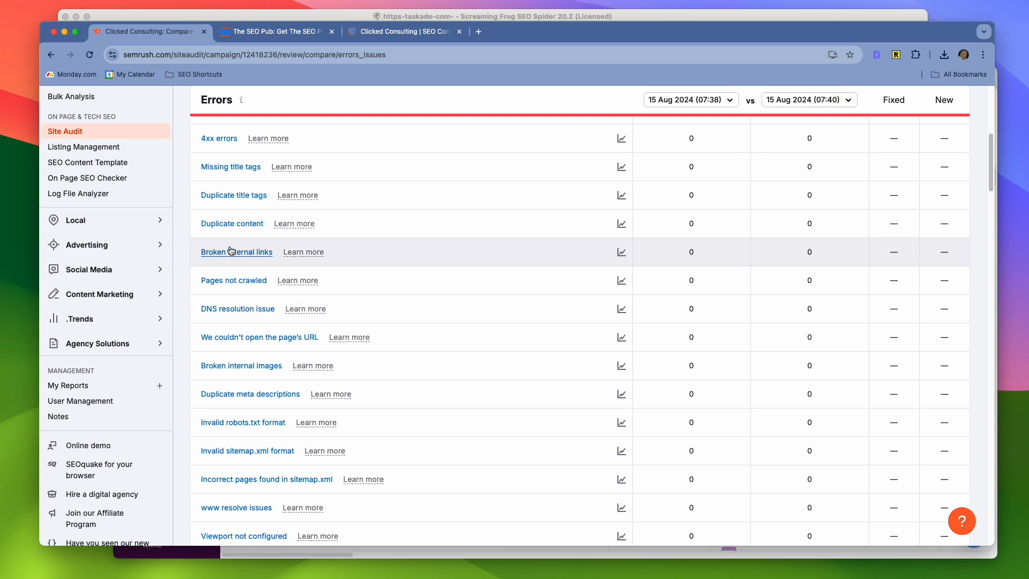
mouse_move(436, 287)
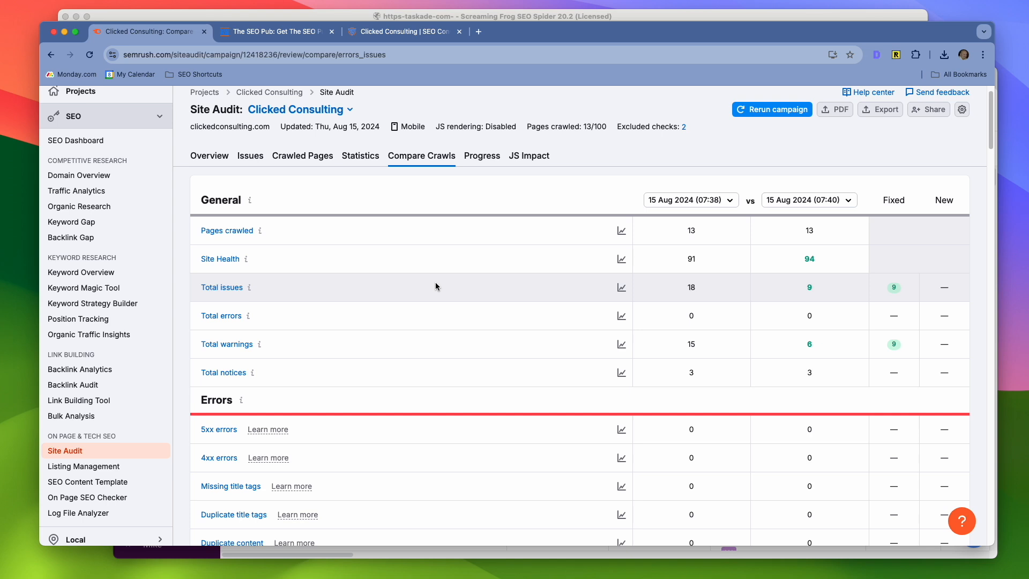
left_click(209, 155)
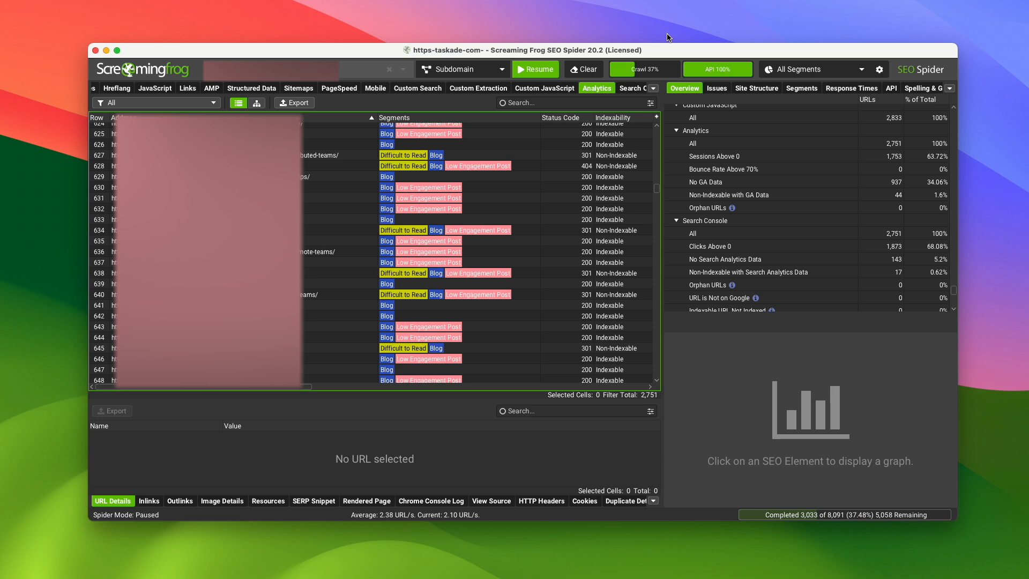
mouse_move(431, 182)
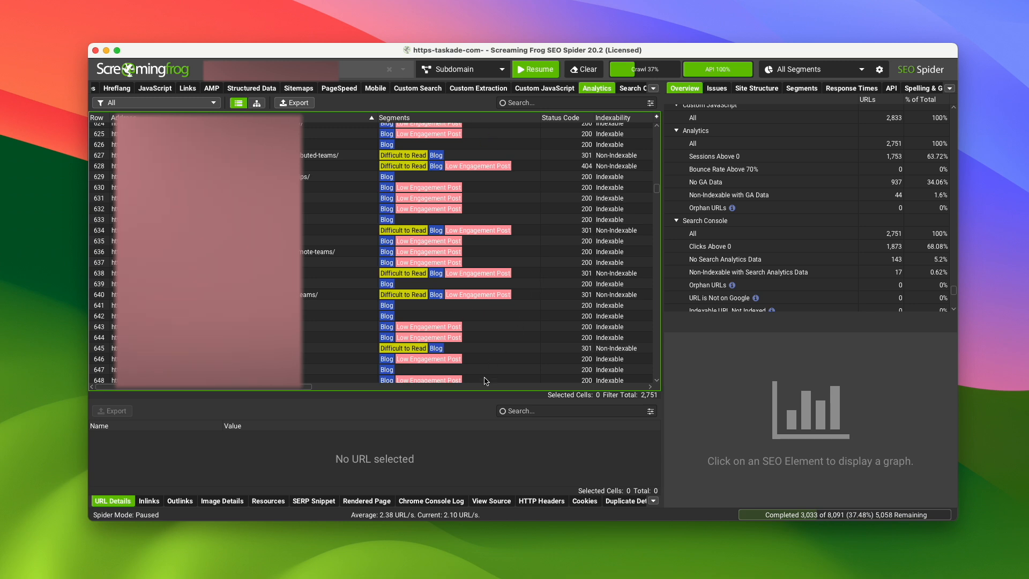
mouse_move(695, 372)
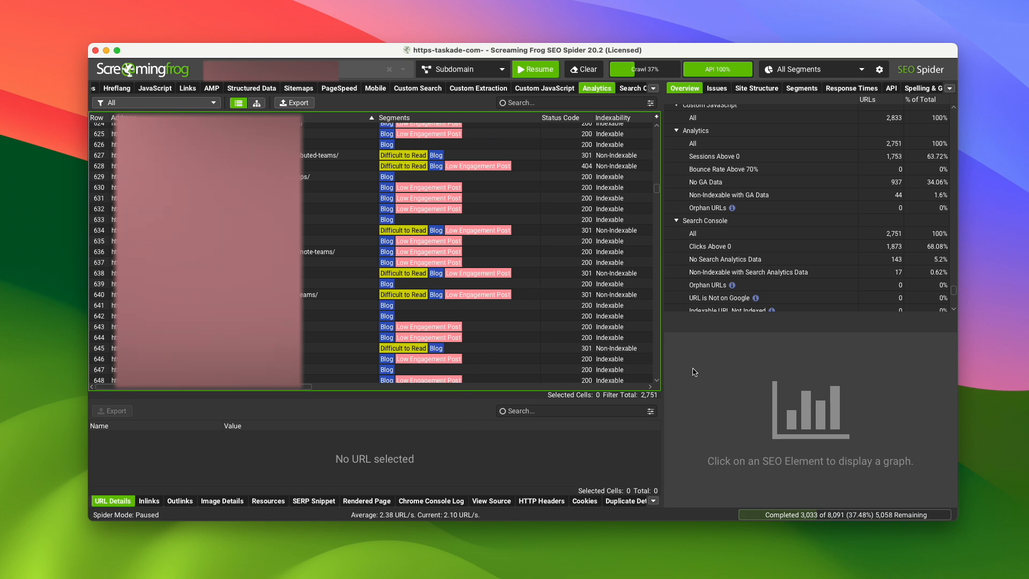
mouse_move(414, 409)
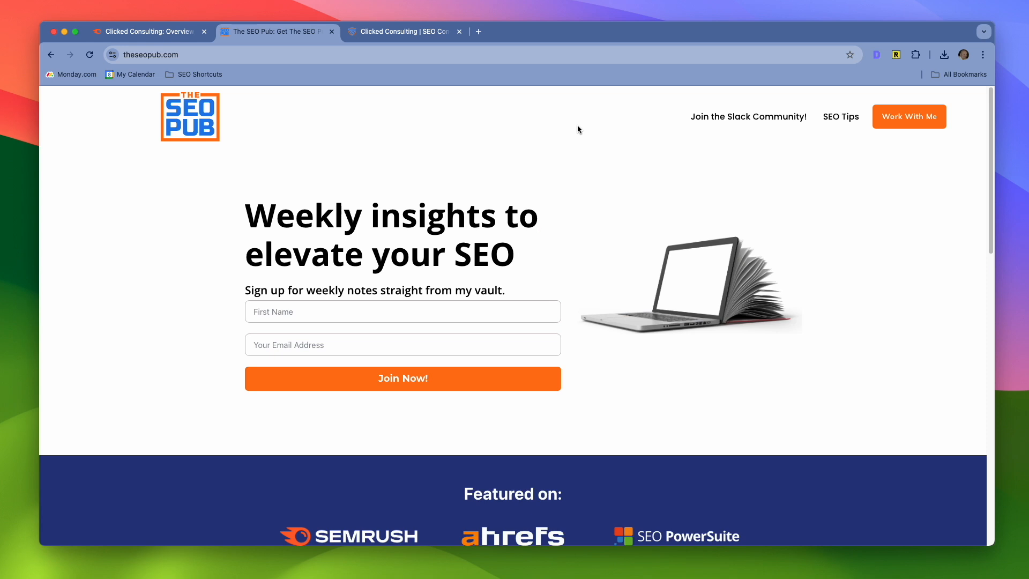
mouse_move(586, 127)
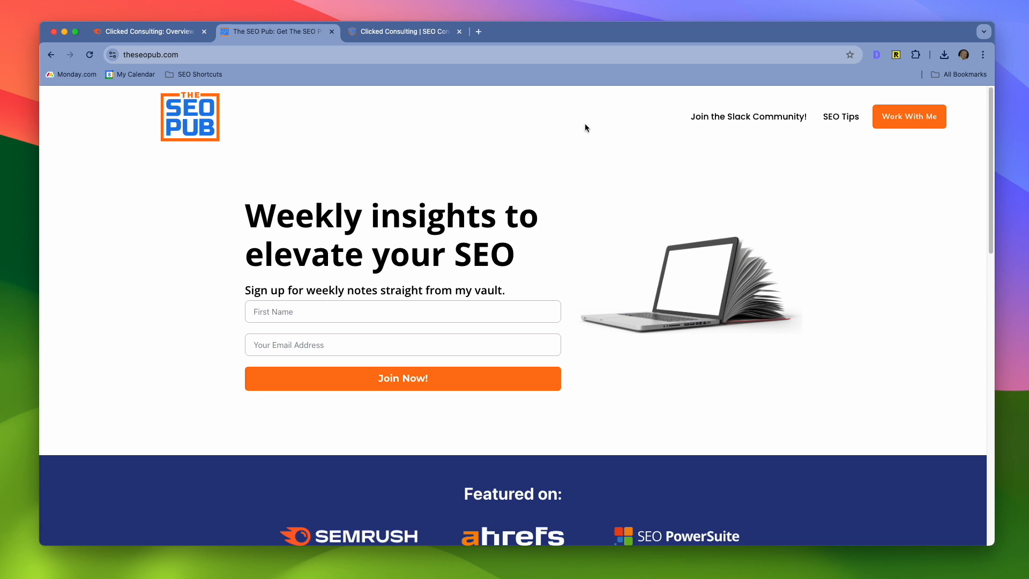